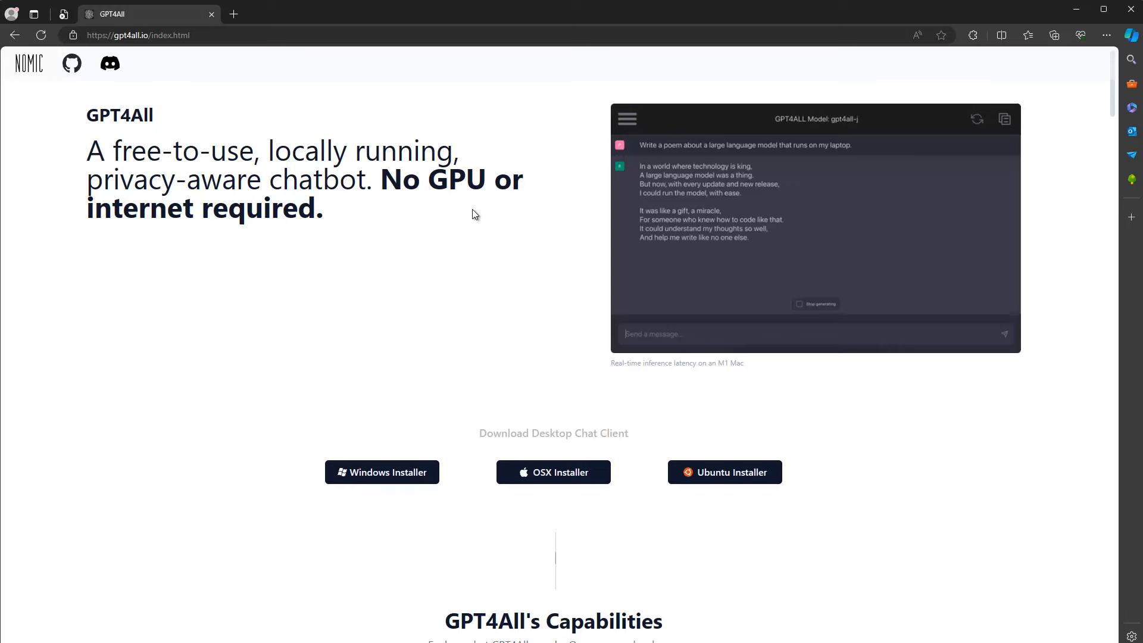
pyautogui.moveTo(381, 471)
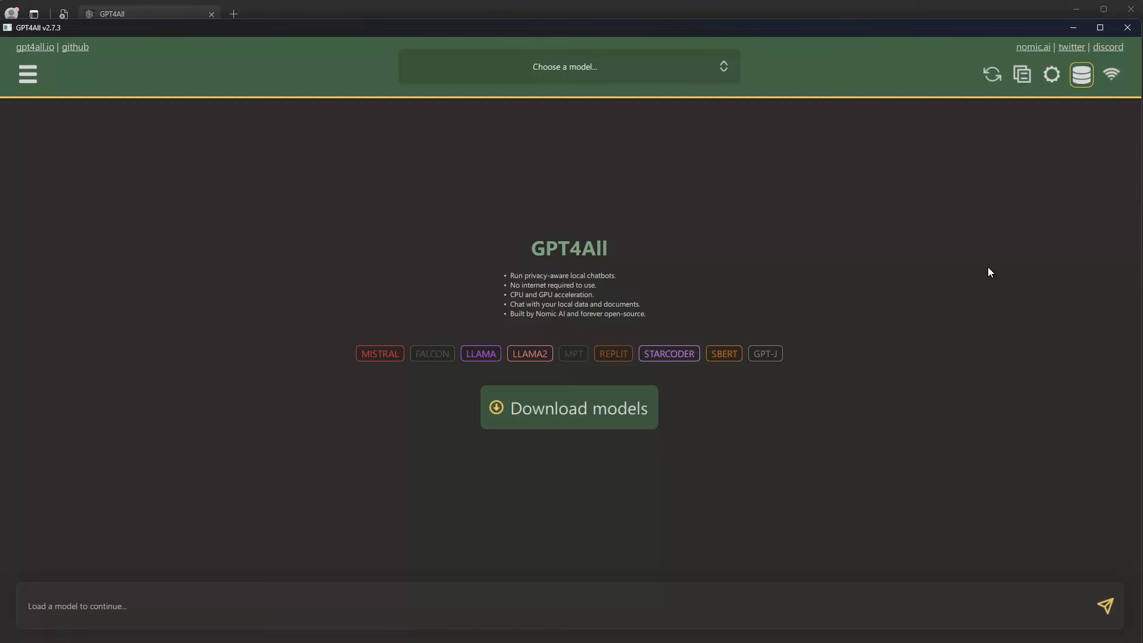
pyautogui.moveTo(544, 179)
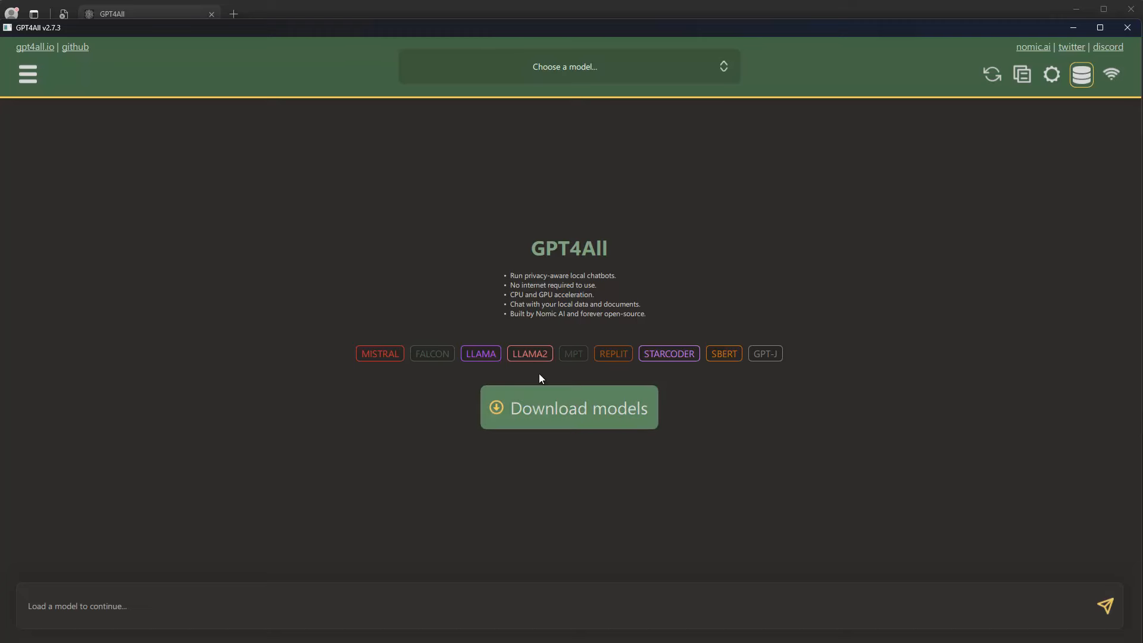
# - Reveal the chats drawer with its single New Chat, Updates, Downloads and About entries
pyautogui.click(28, 74)
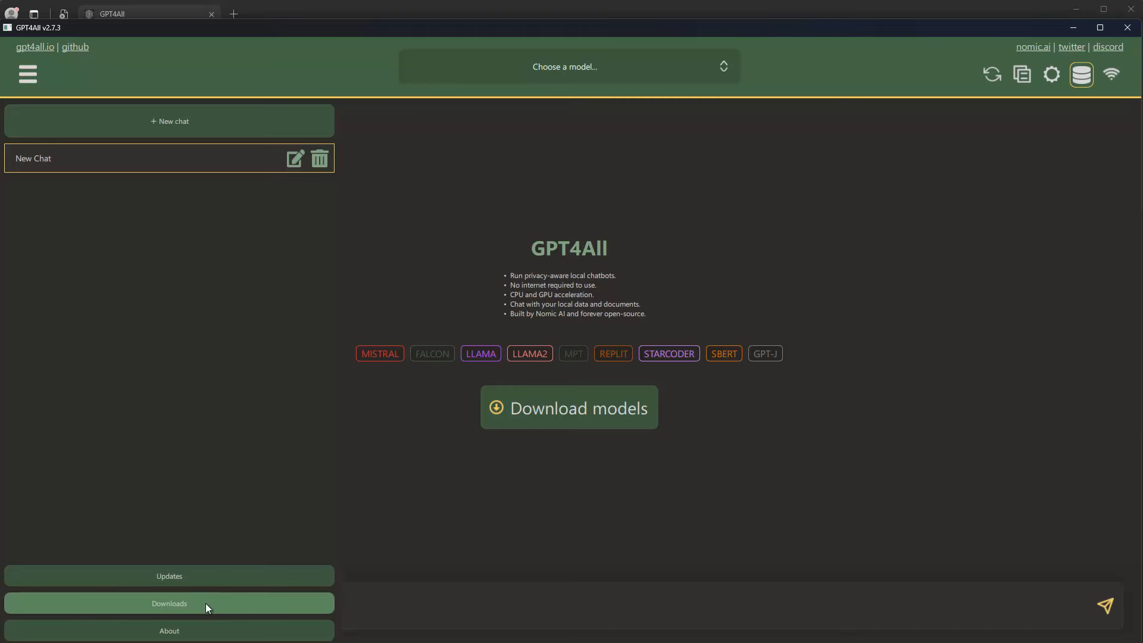
pyautogui.moveTo(510, 443)
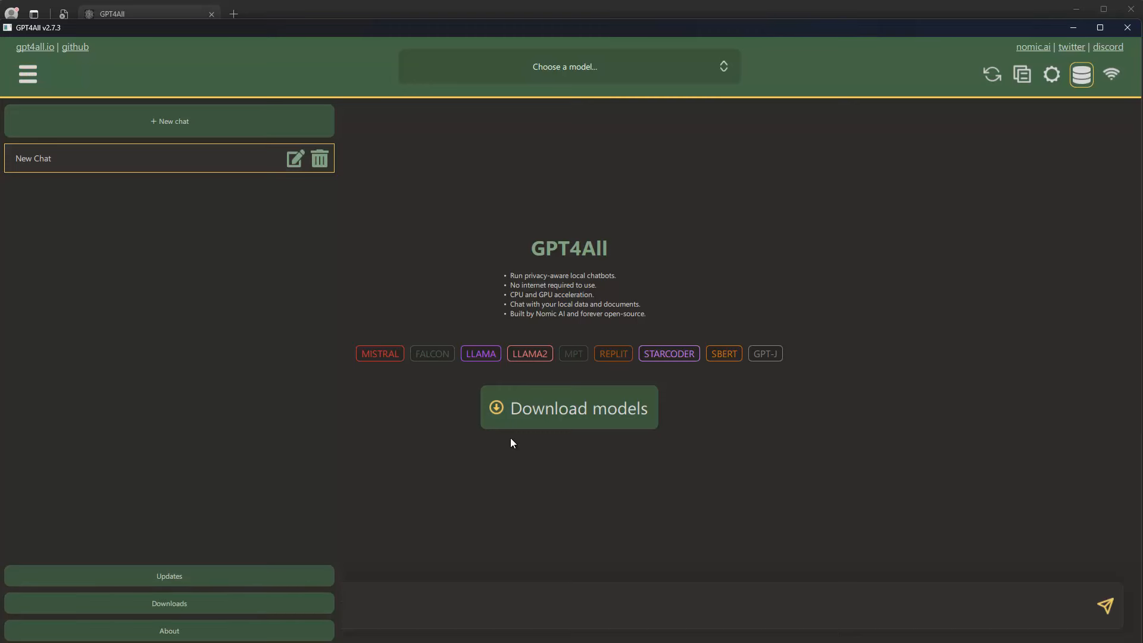
# - Browse the Downloads catalogue past Llama 3 and Mistral Instruct to the installed Nous Hermes 2 Mistral DPO
pyautogui.click(568, 408)
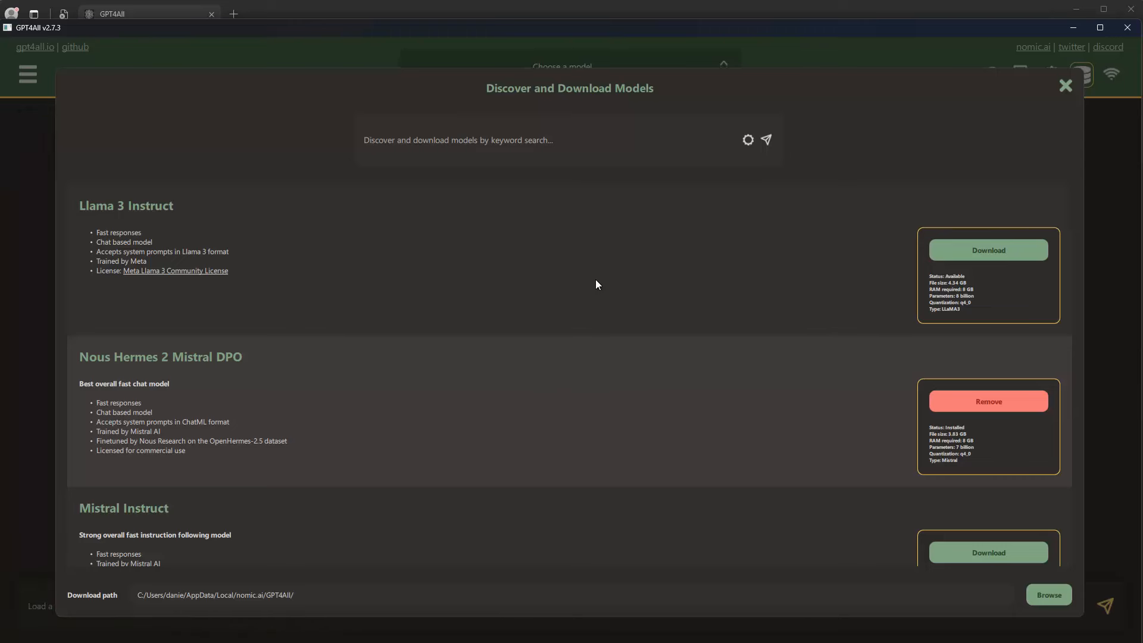
pyautogui.moveTo(558, 257)
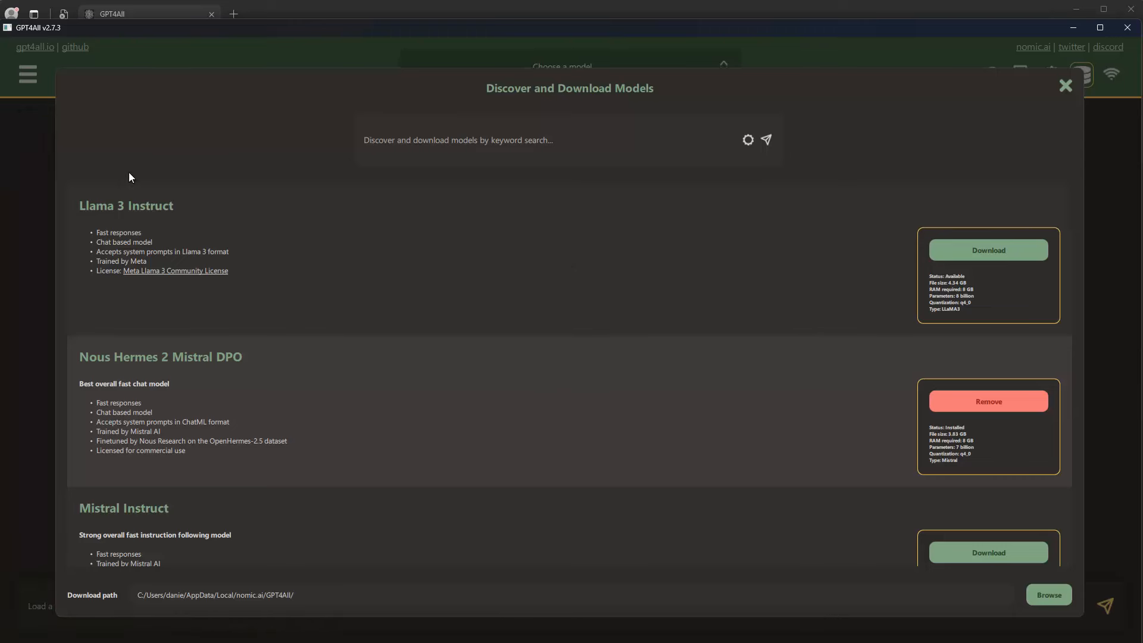
pyautogui.moveTo(375, 395)
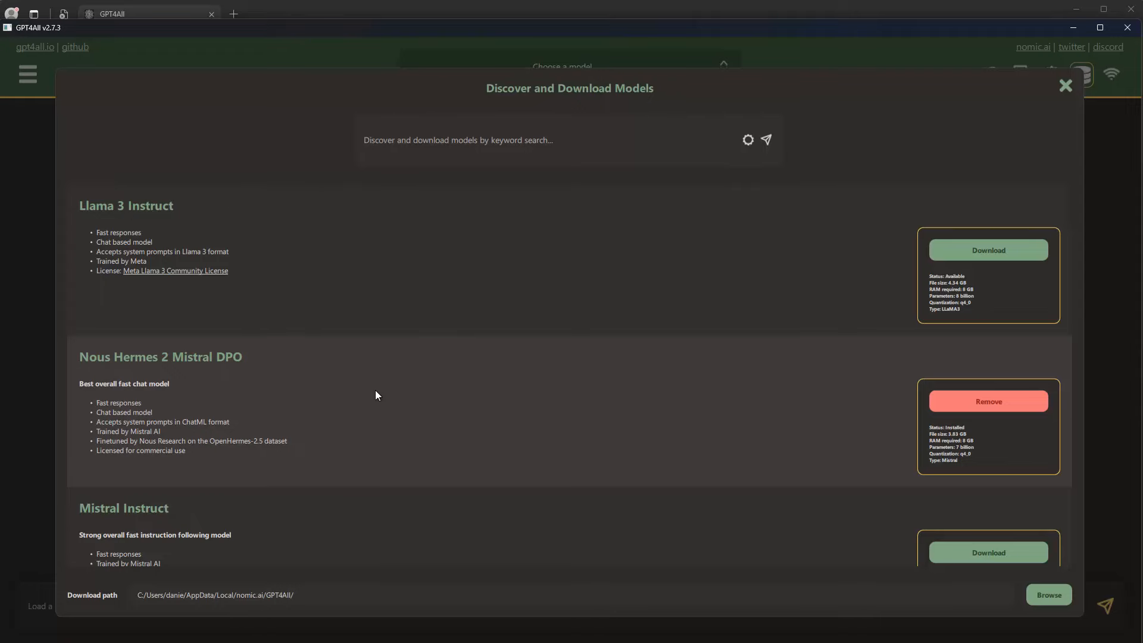
pyautogui.moveTo(359, 389)
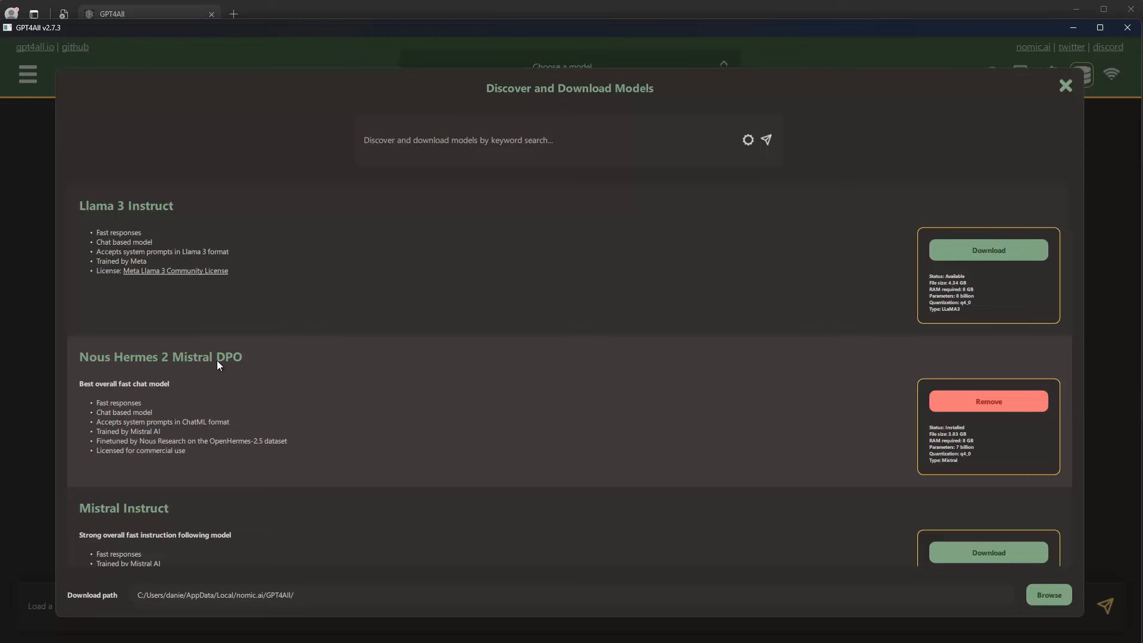
pyautogui.moveTo(972, 211)
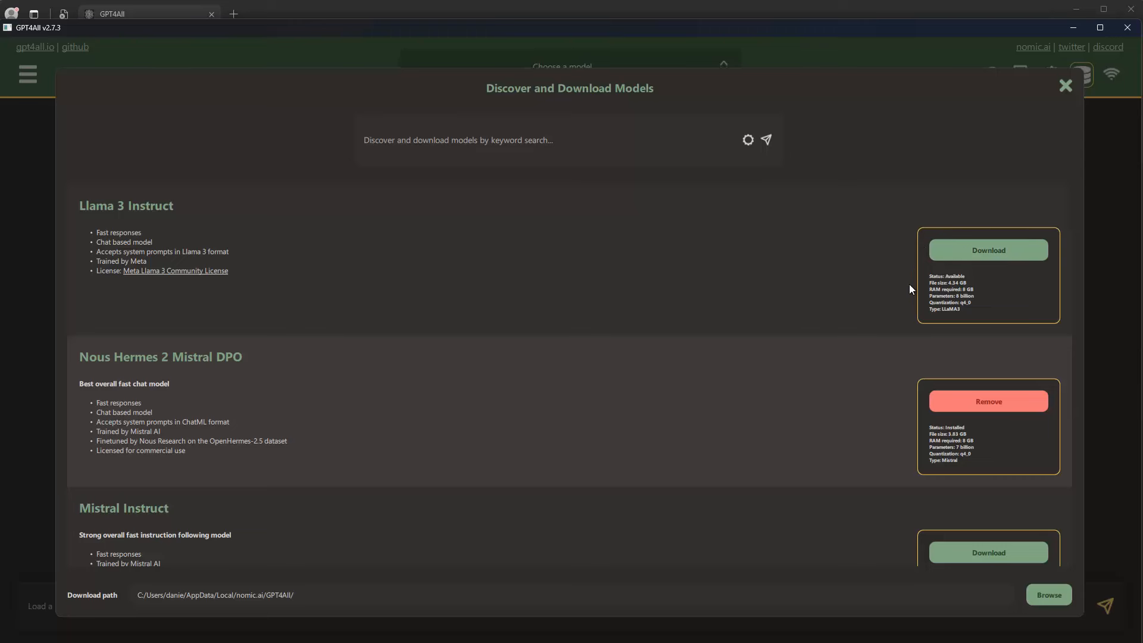
pyautogui.moveTo(949, 294)
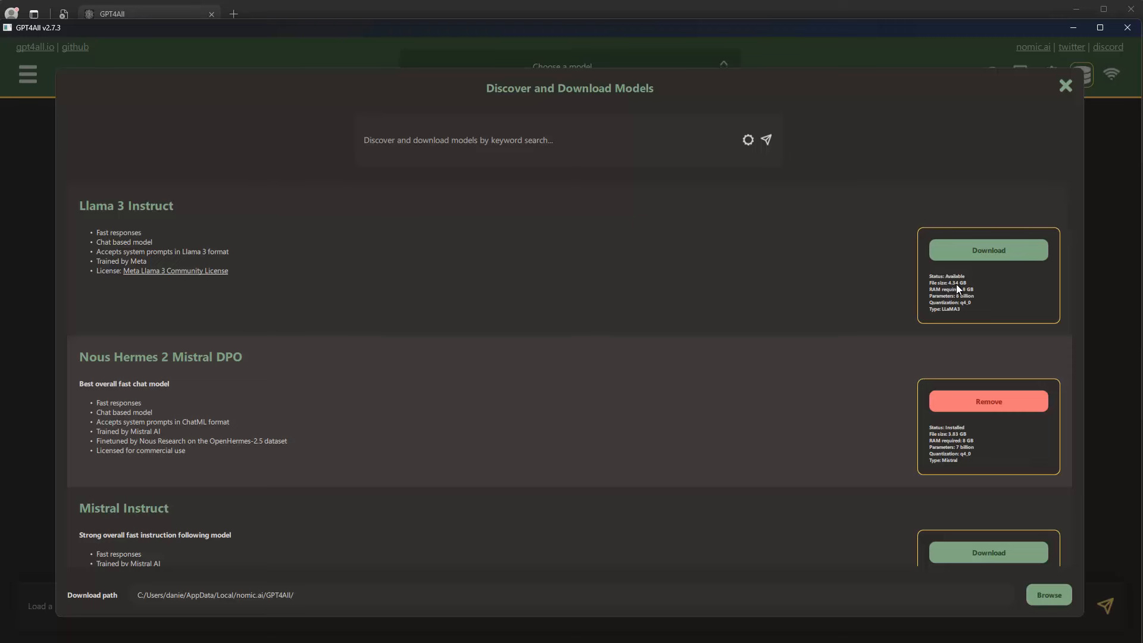
pyautogui.moveTo(951, 295)
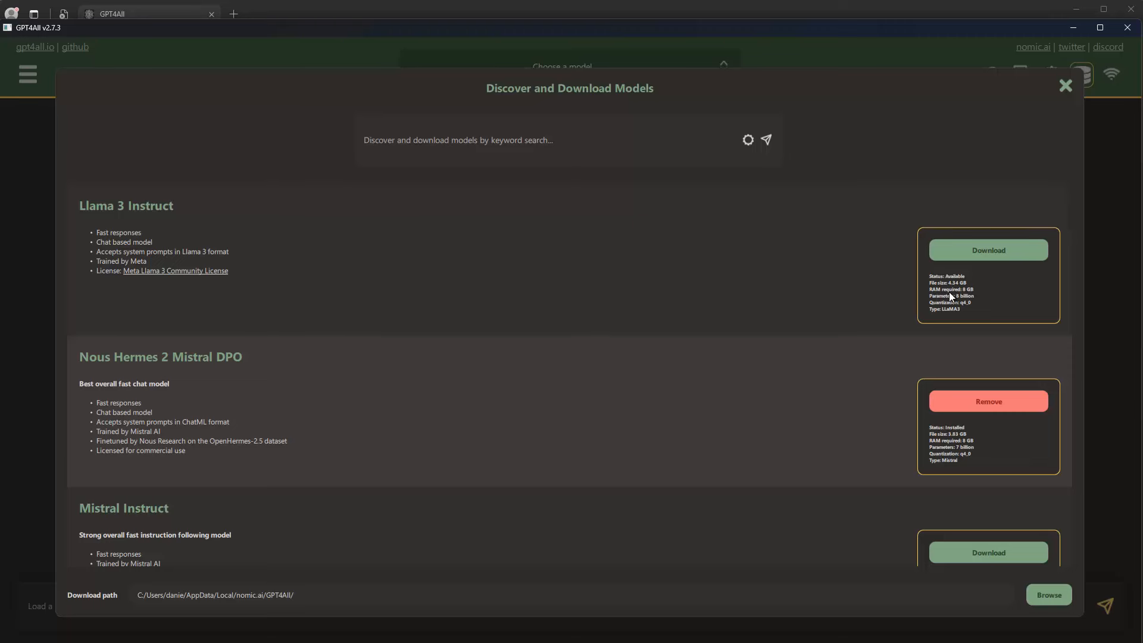
pyautogui.moveTo(978, 297)
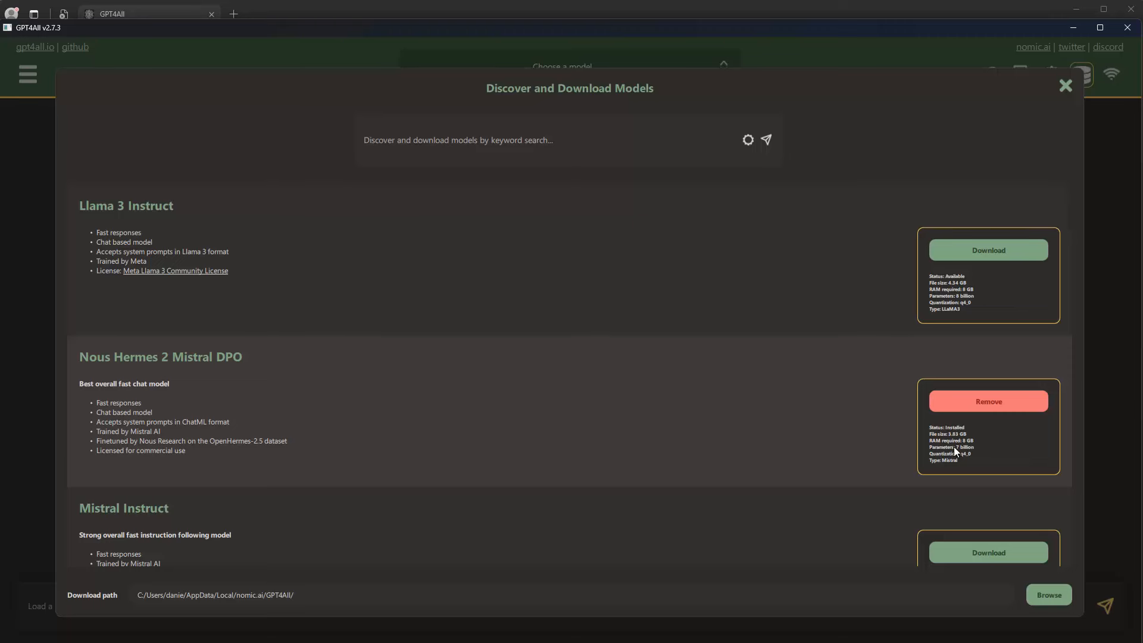
pyautogui.moveTo(900, 302)
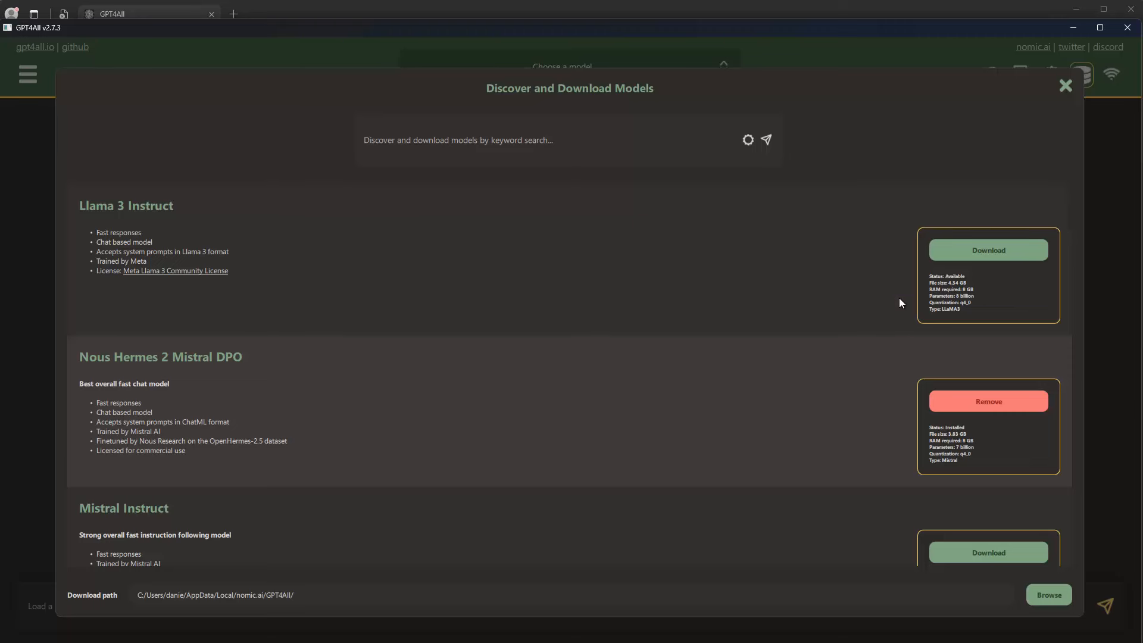
pyautogui.moveTo(979, 302)
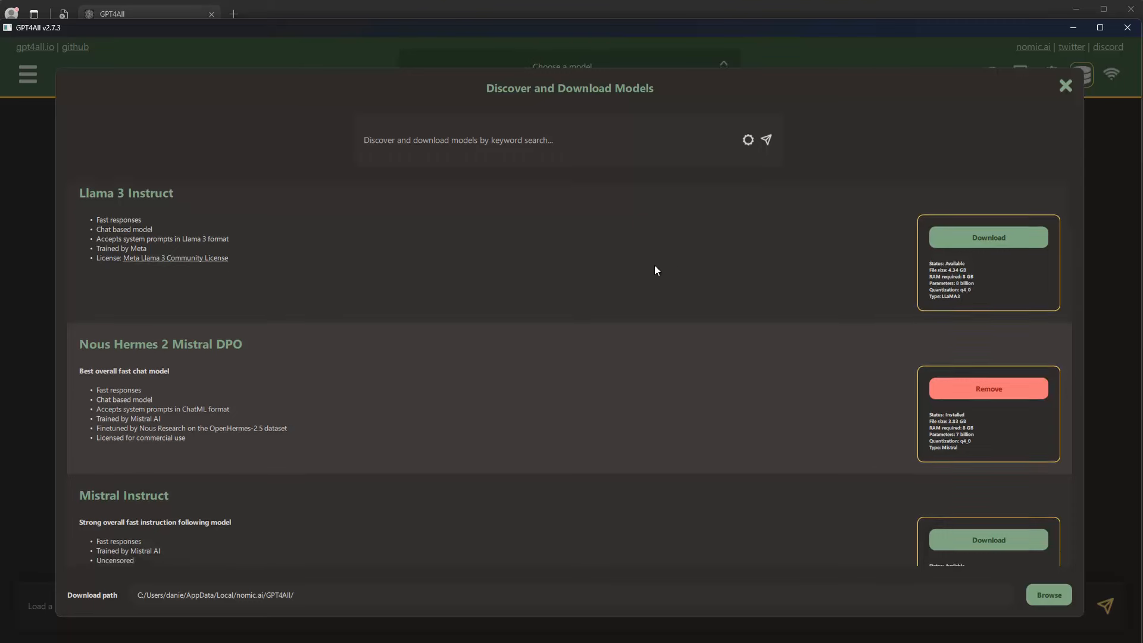
pyautogui.scroll(-3)
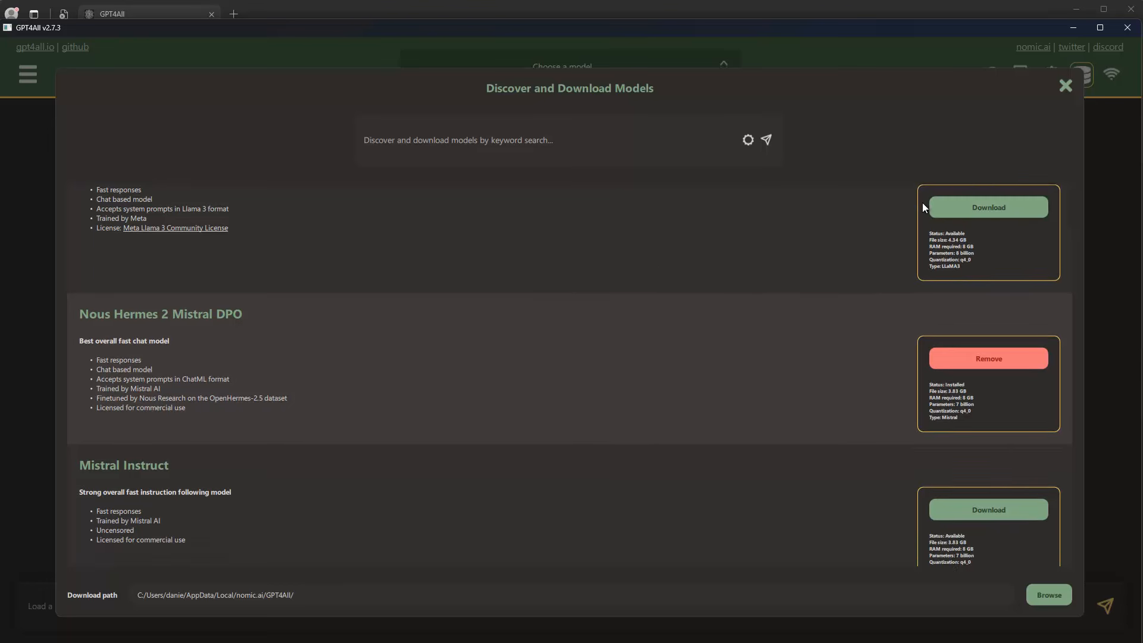
pyautogui.moveTo(386, 363)
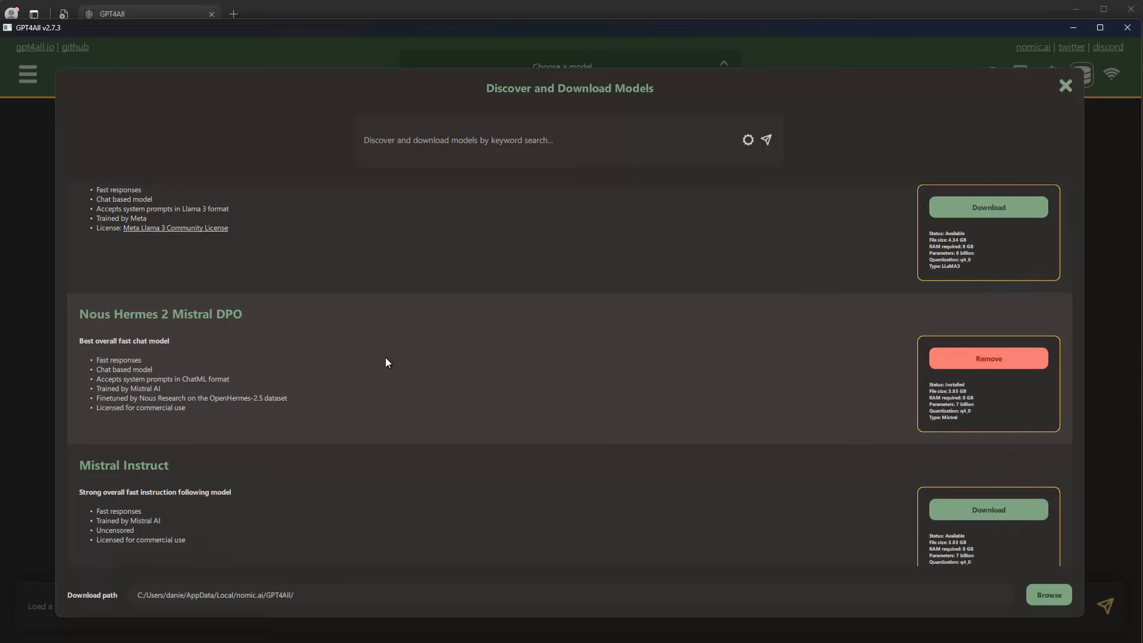
# - Leave the catalogue and load Nous Hermes 2 Mistral DPO as the active chat model
pyautogui.click(1064, 86)
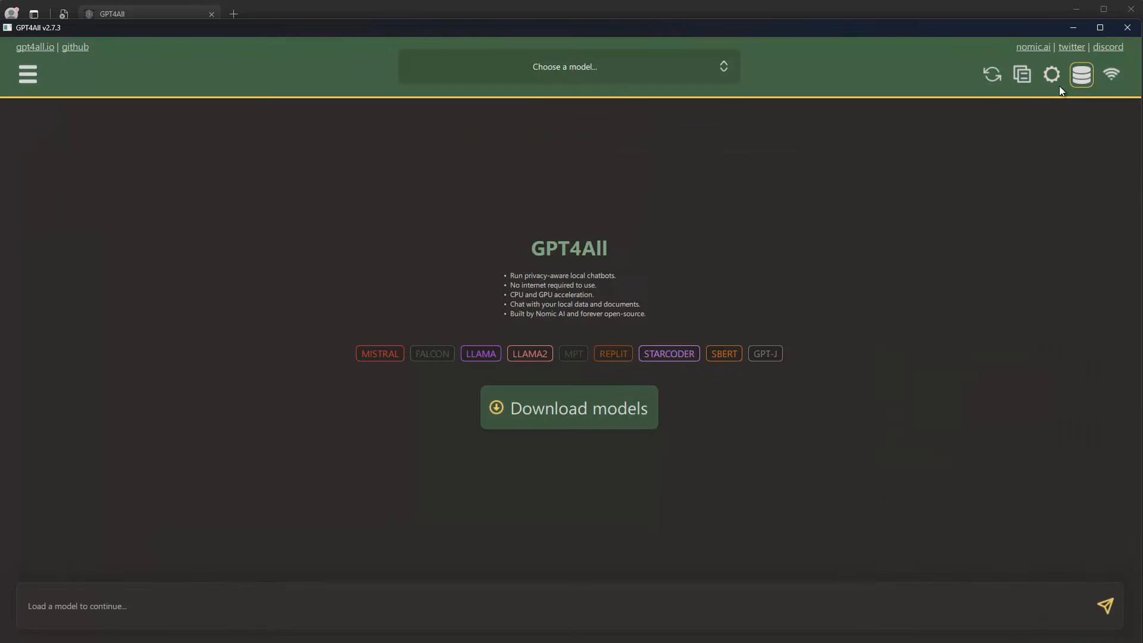
pyautogui.moveTo(726, 67)
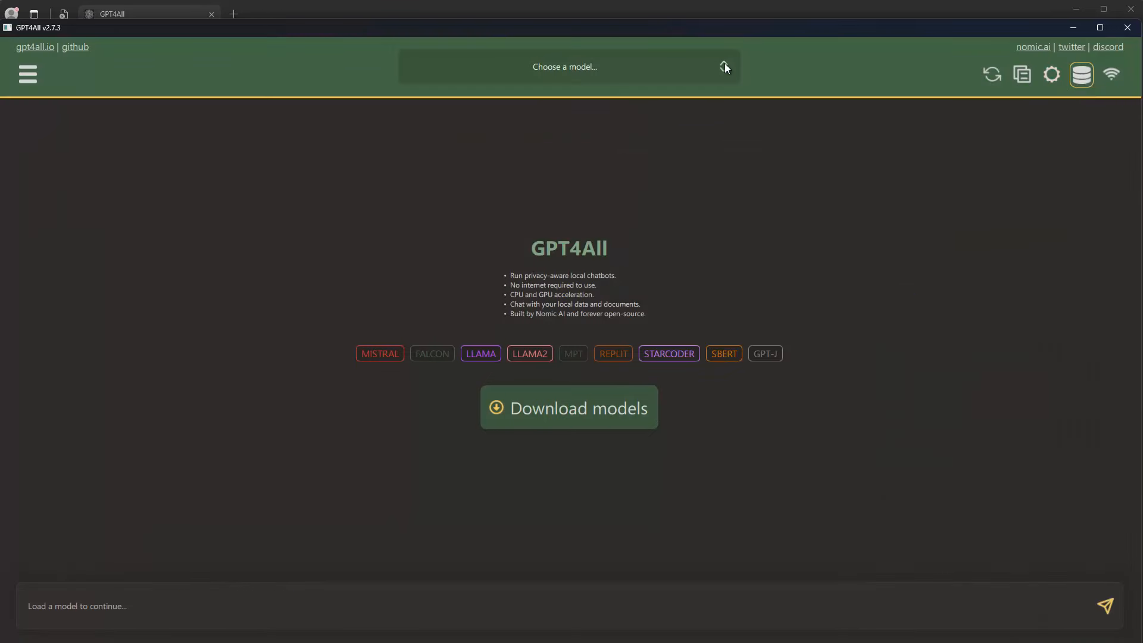
pyautogui.click(569, 66)
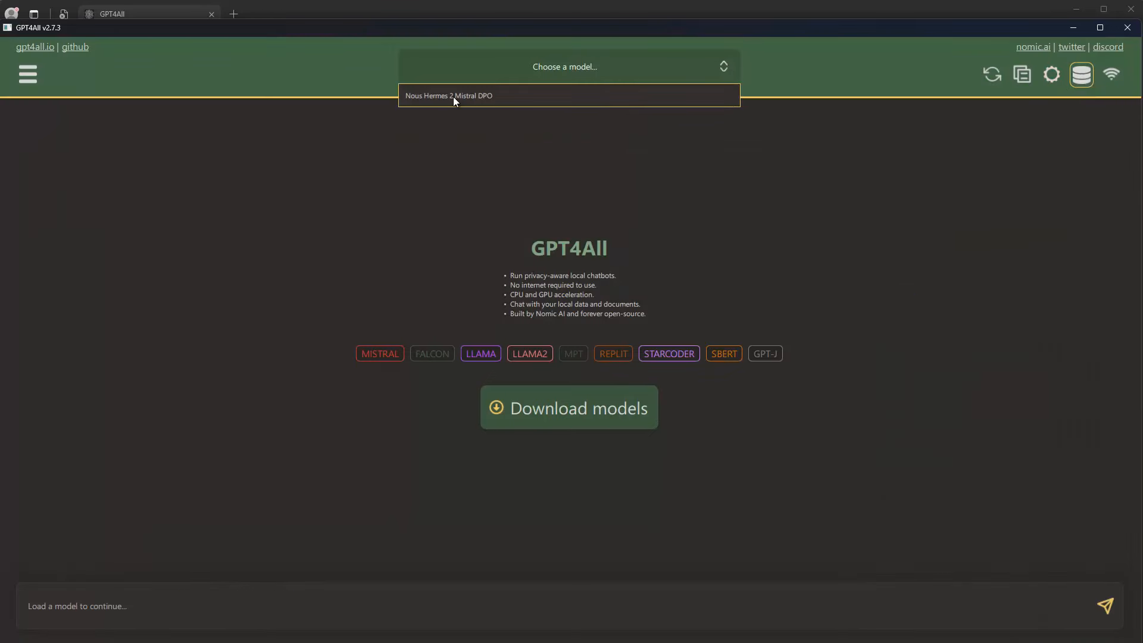
pyautogui.click(448, 95)
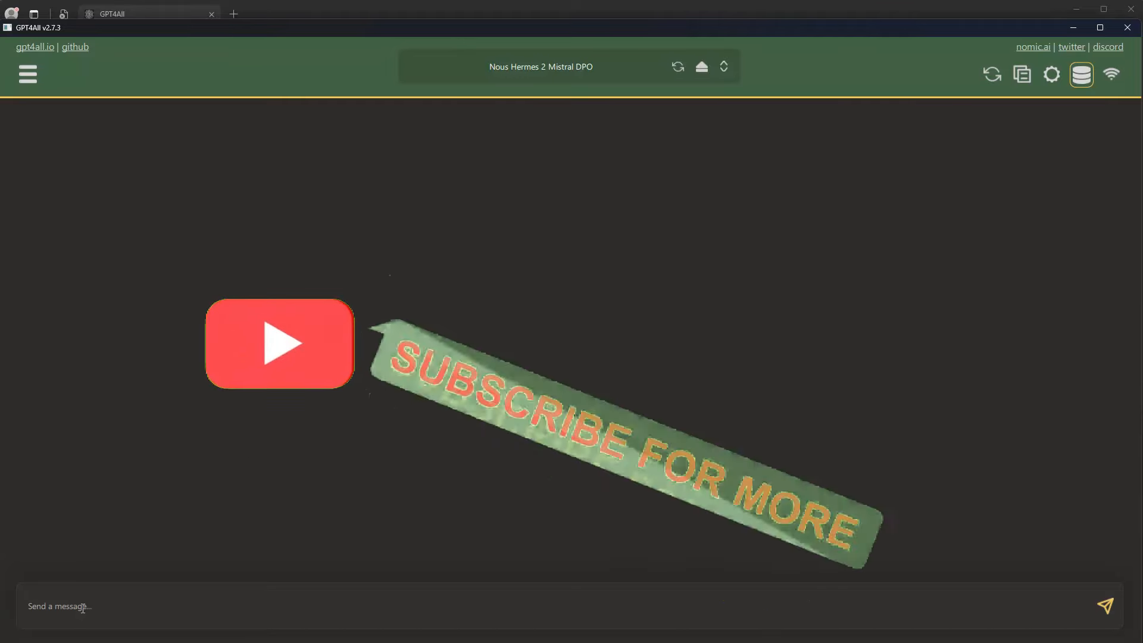
# - Ask 'What is the capital of France?' and receive the model's answer, Paris
pyautogui.write('What is the')
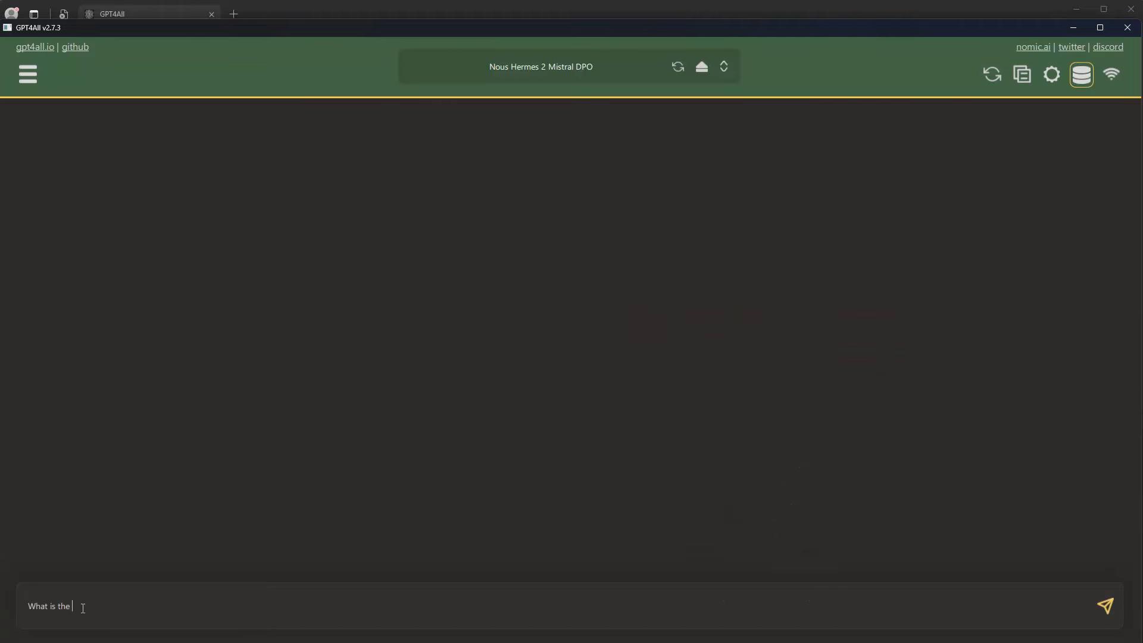
pyautogui.write('capital of')
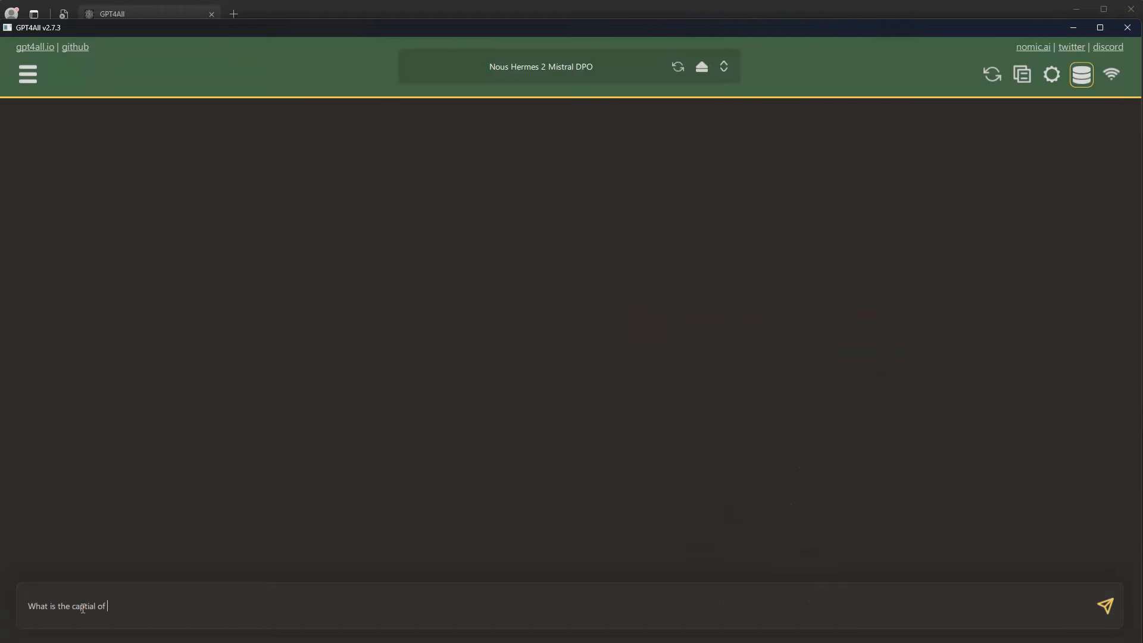
pyautogui.write('France?')
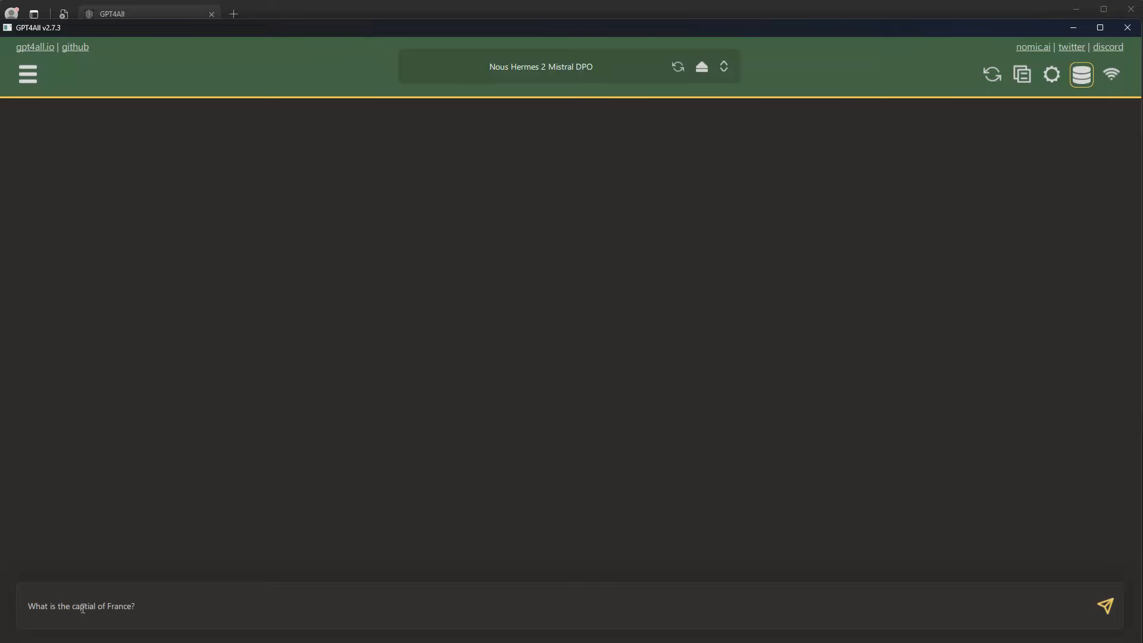
pyautogui.click(1103, 605)
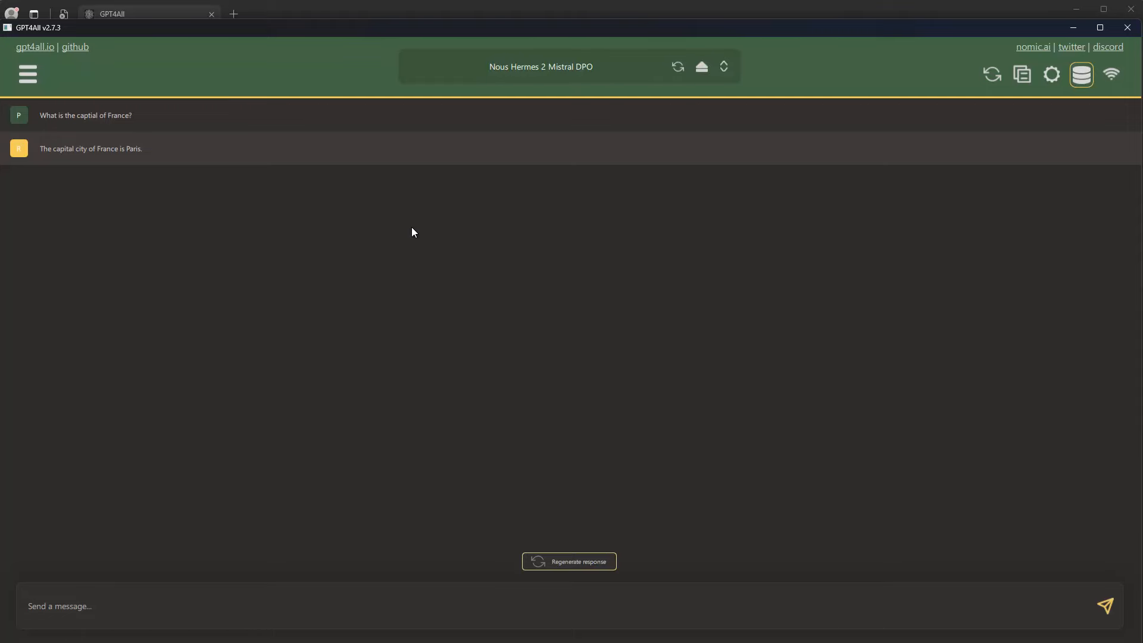
pyautogui.moveTo(918, 232)
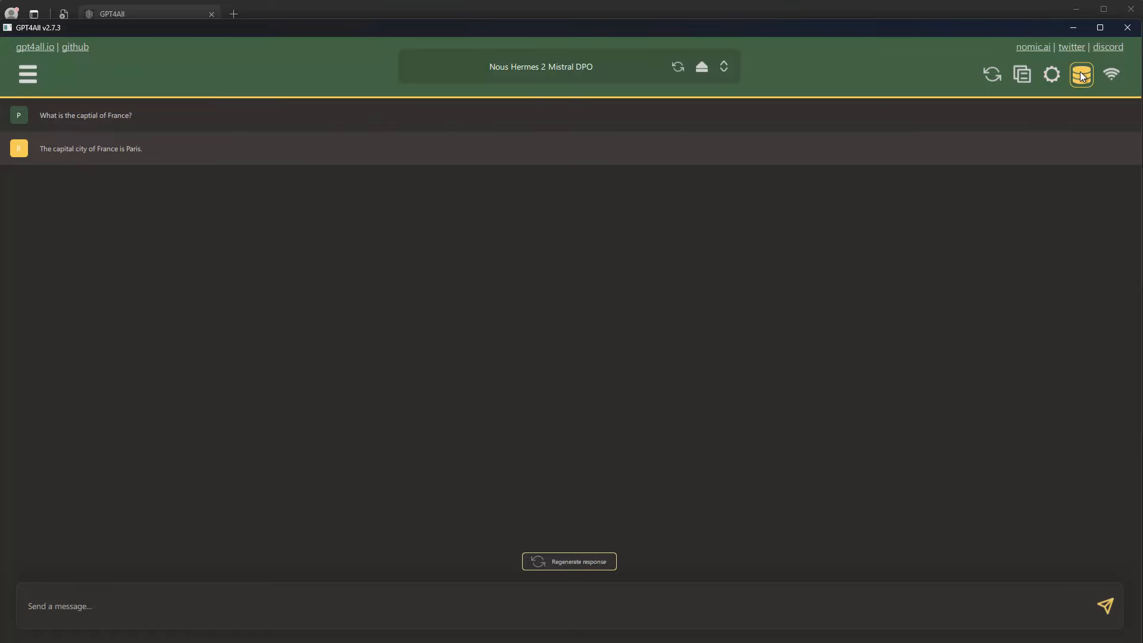
# - Add a LocalDocs collection 'Vectorstore' pointing at C:\Users\danie\OneDrive\Desktop\pytube\docs
pyautogui.click(1081, 74)
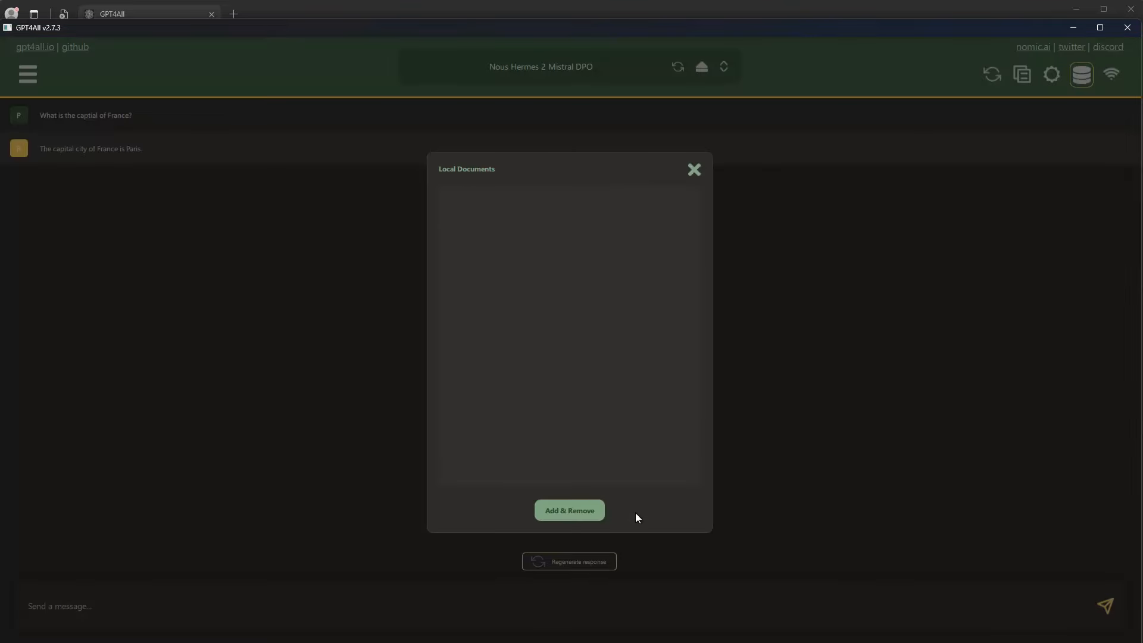
pyautogui.click(569, 510)
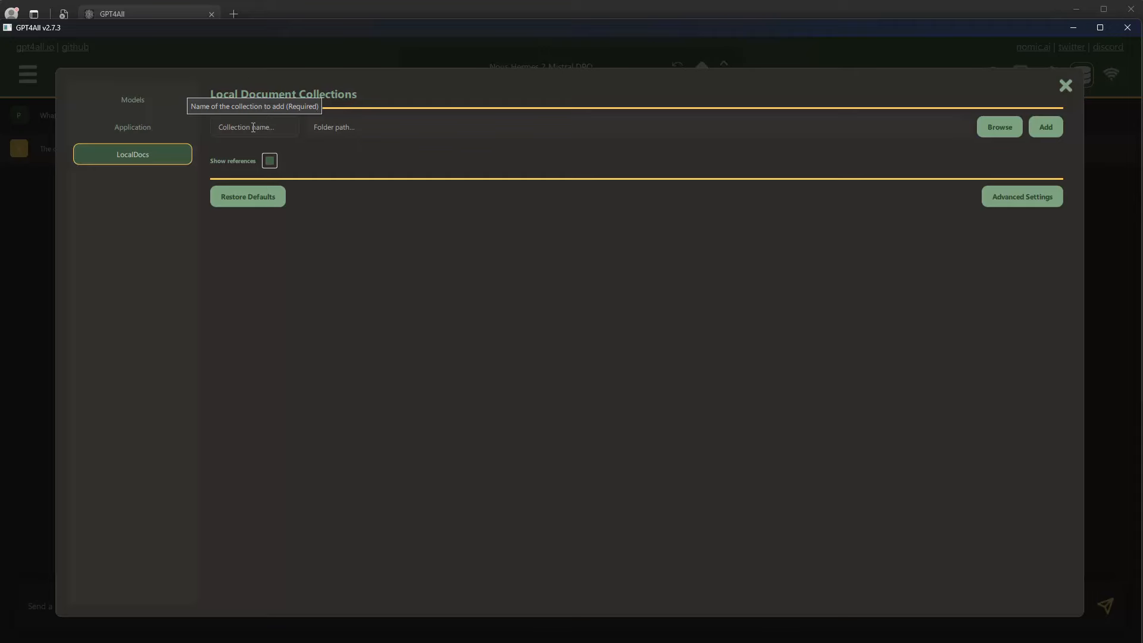
pyautogui.write('V')
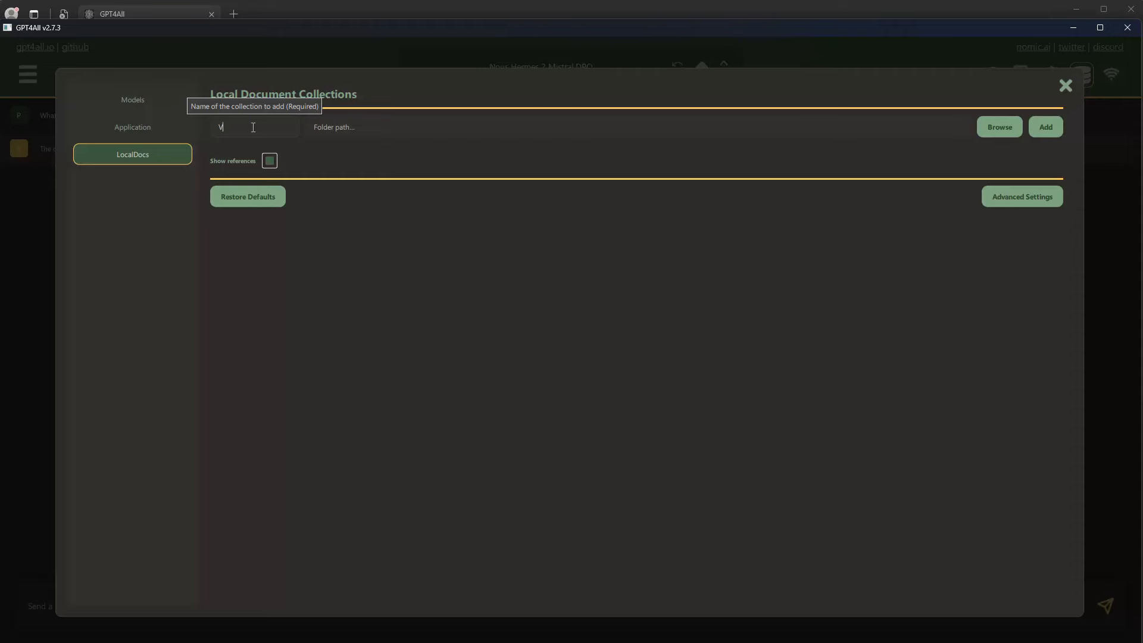
pyautogui.write('ectors')
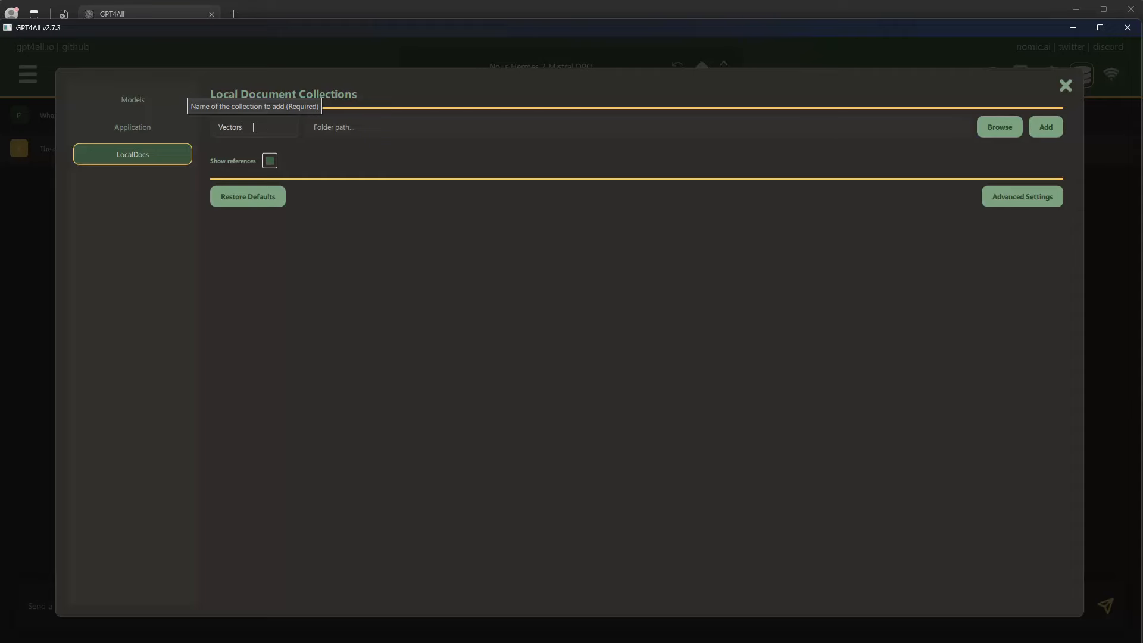
pyautogui.write('tore')
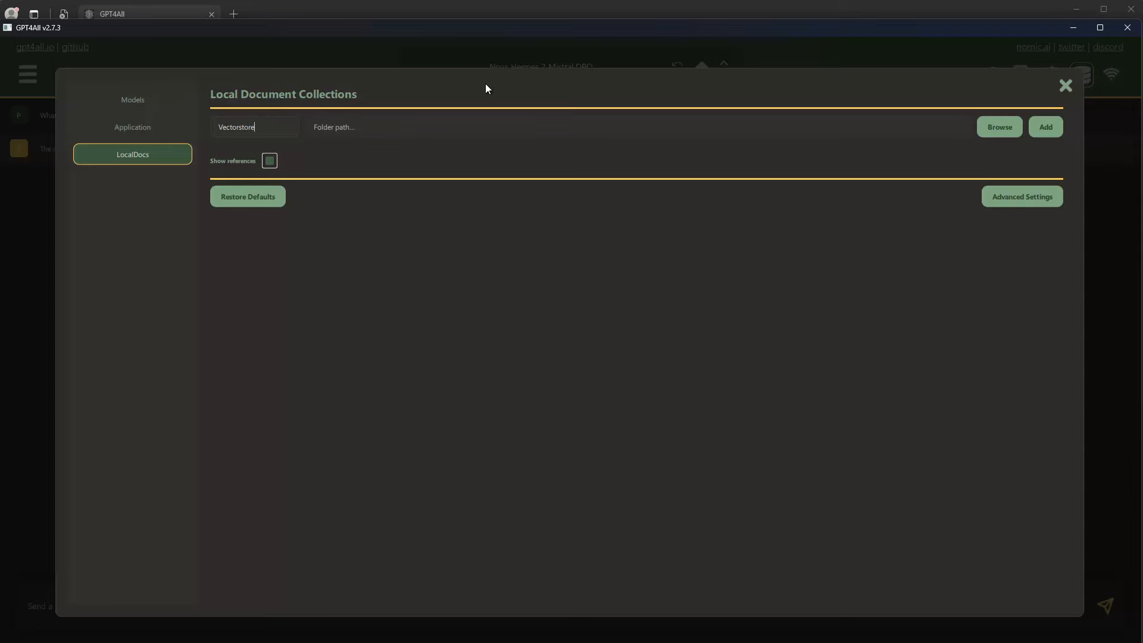
pyautogui.moveTo(367, 127)
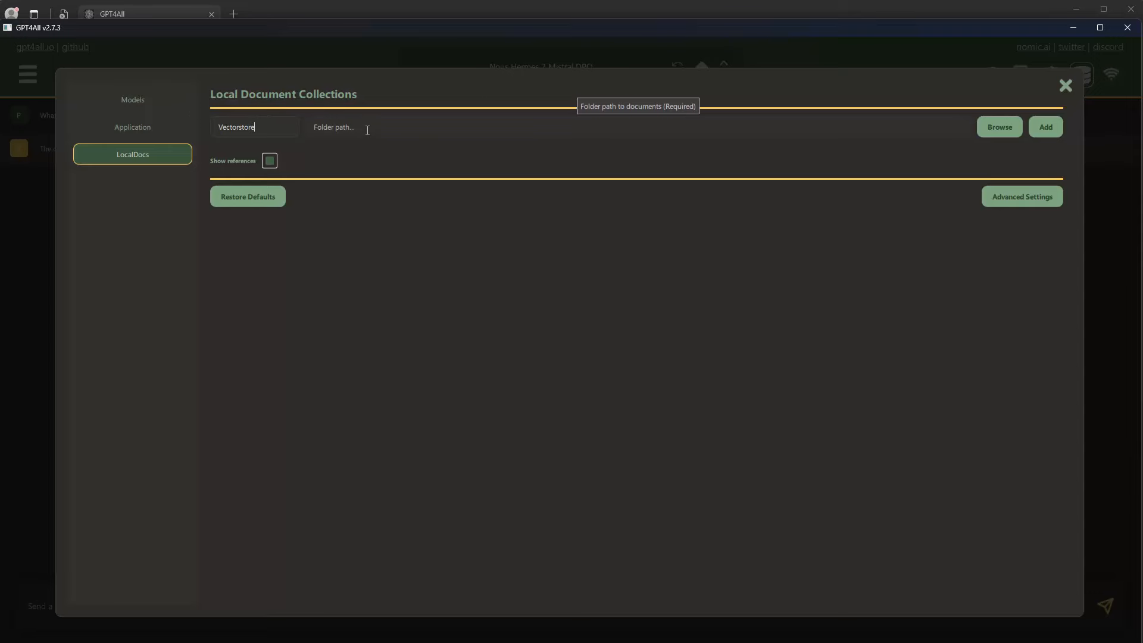
pyautogui.write('C:\\Users\\danie\\OneDrive\\Desktop\\pytube\\docs')
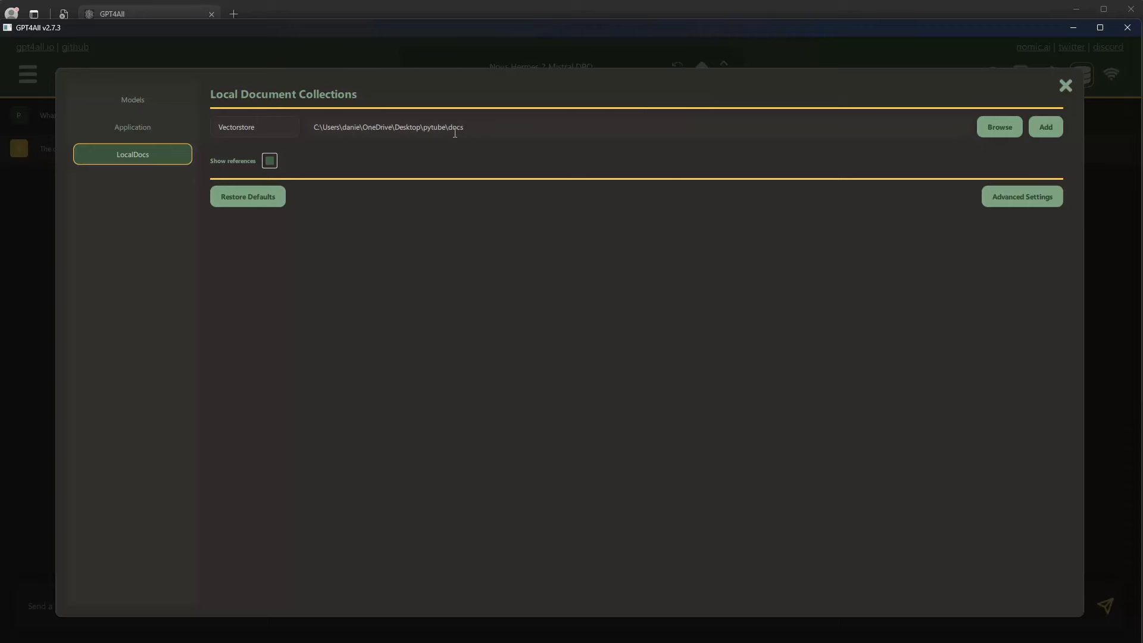
pyautogui.moveTo(456, 132)
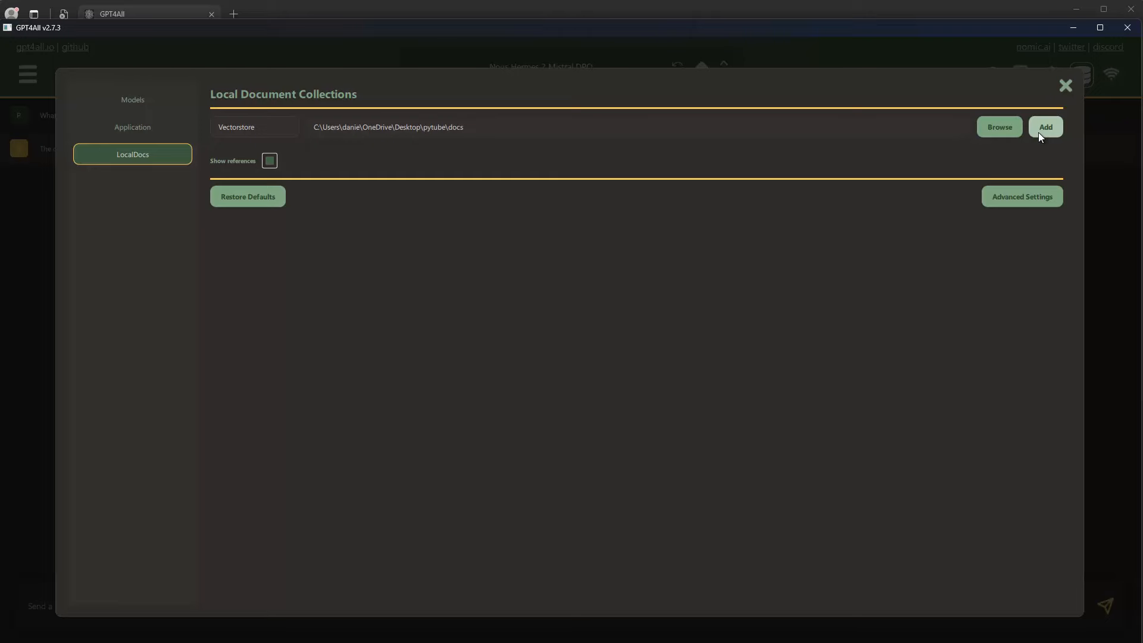
pyautogui.click(1045, 128)
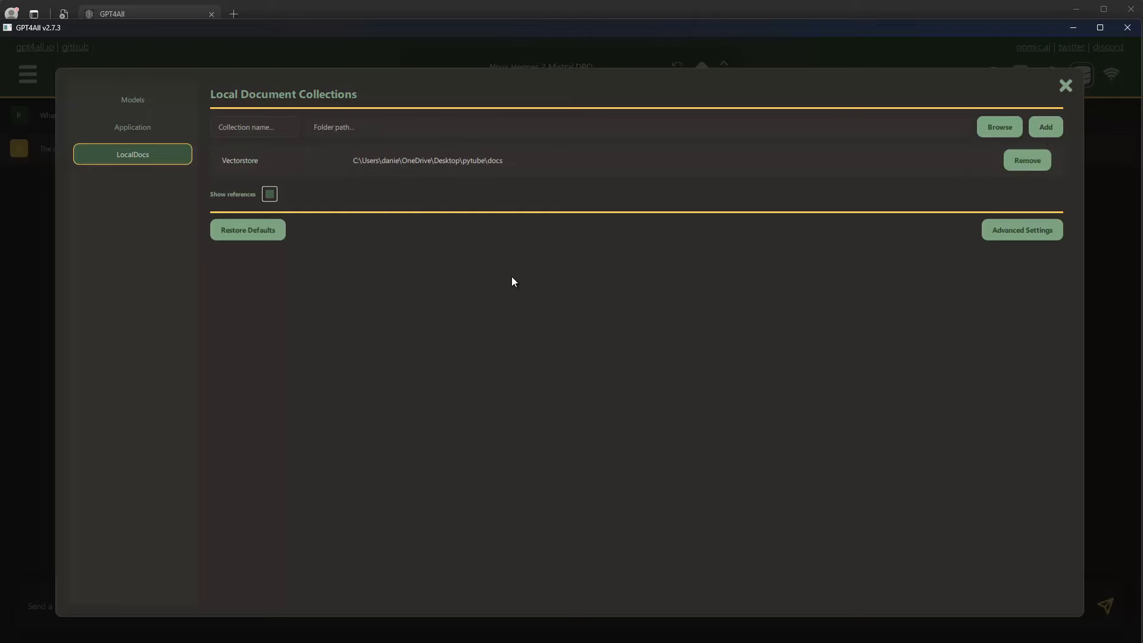
pyautogui.moveTo(734, 198)
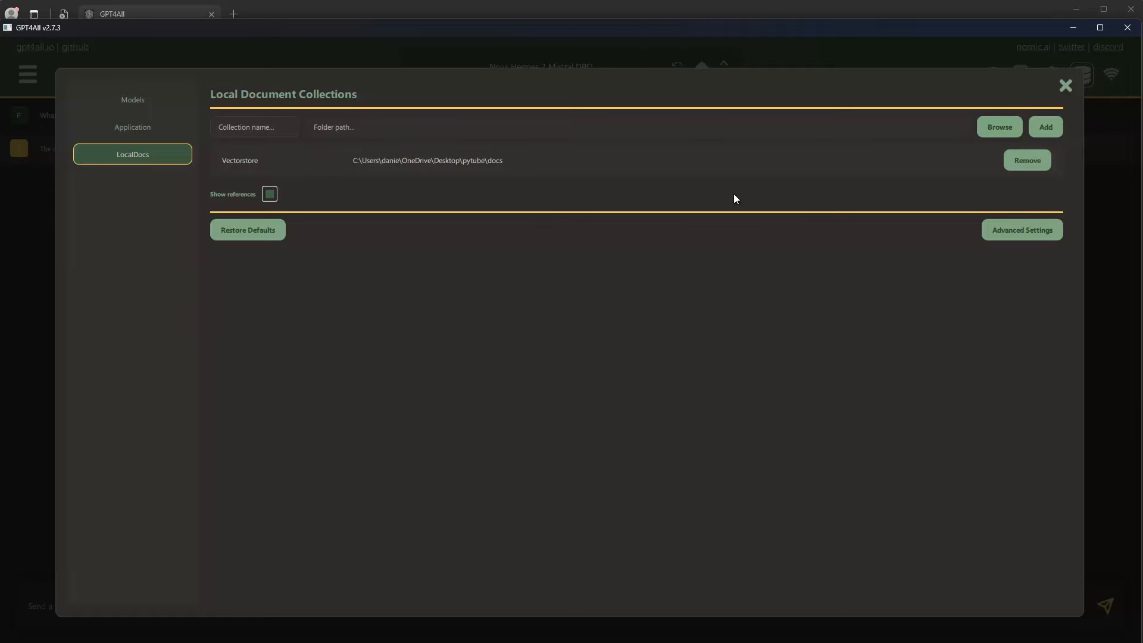
pyautogui.moveTo(1064, 85)
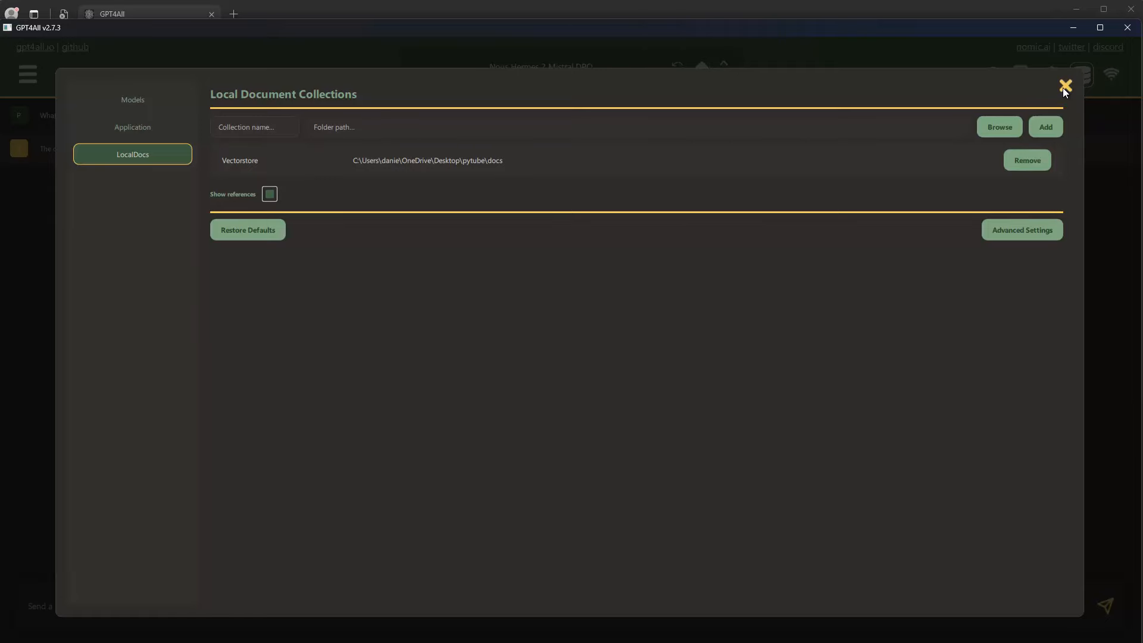
# - Enable the Vectorstore collection for this chat and return to the conversation view
pyautogui.click(1064, 85)
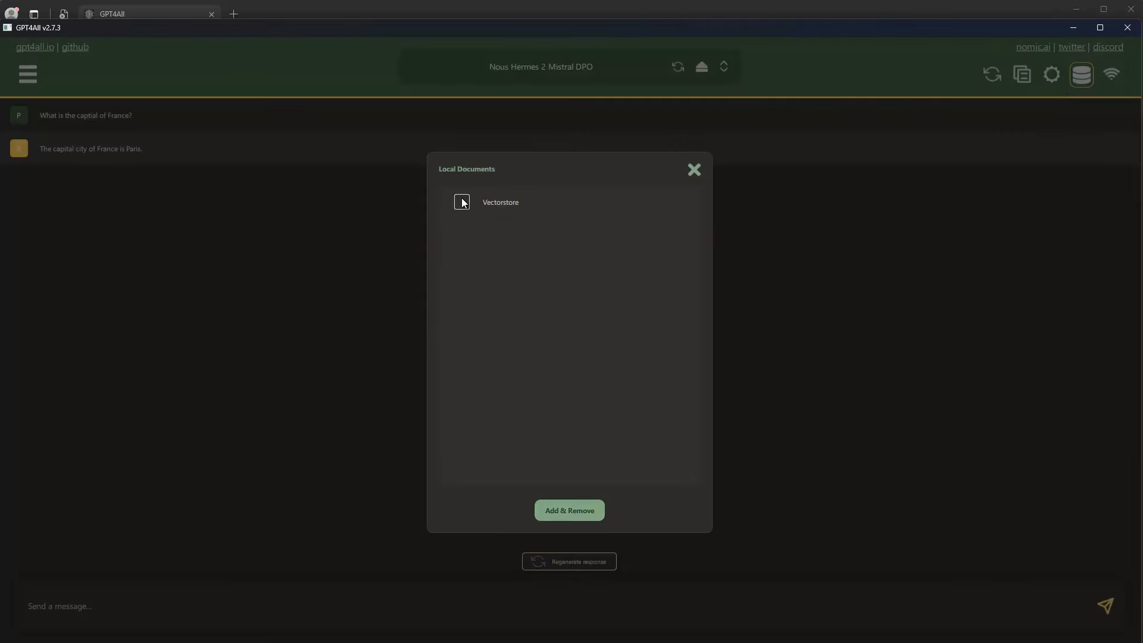
pyautogui.click(461, 202)
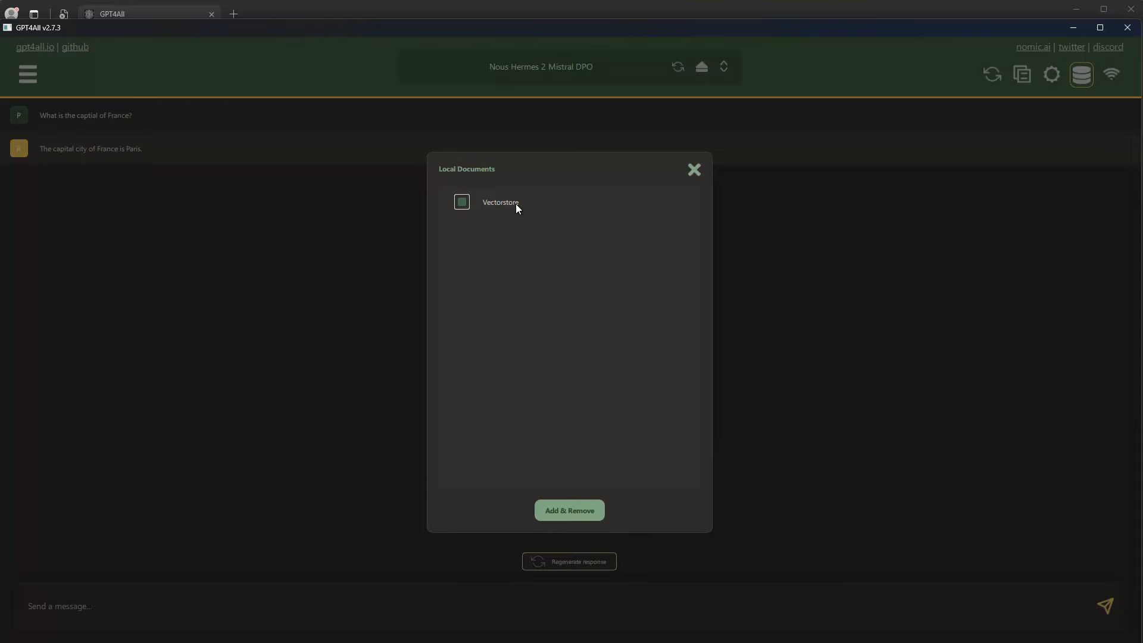
pyautogui.moveTo(692, 169)
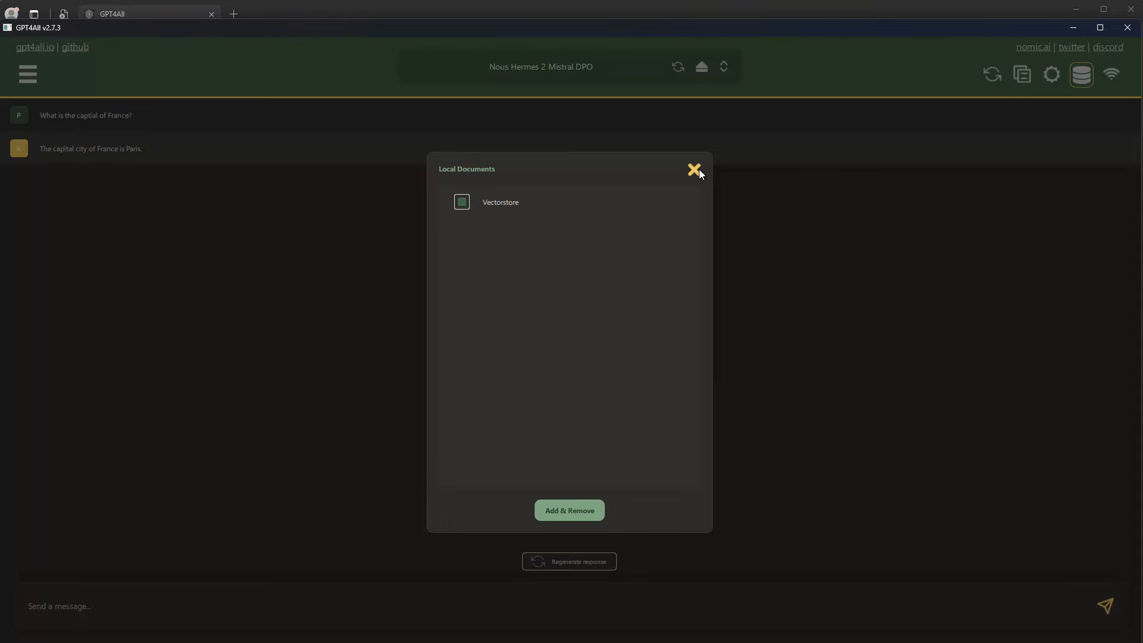
pyautogui.click(693, 168)
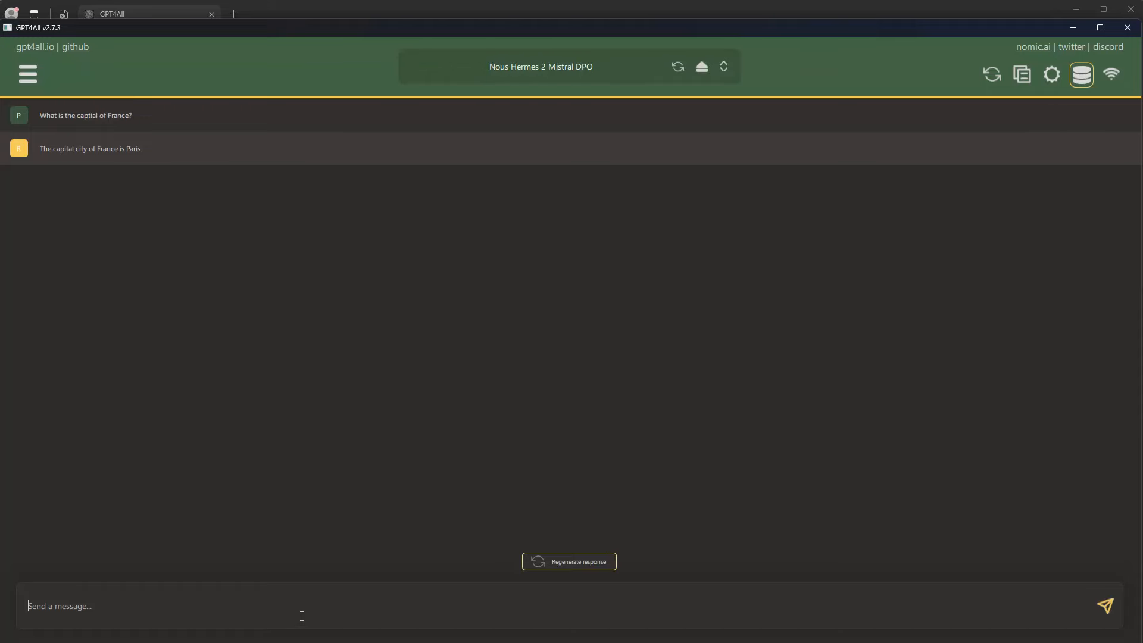
# - Ask the model what the fantasy world in the document is called, triggering a LocalDocs search
pyautogui.write('What is the name of the phatasie wor')
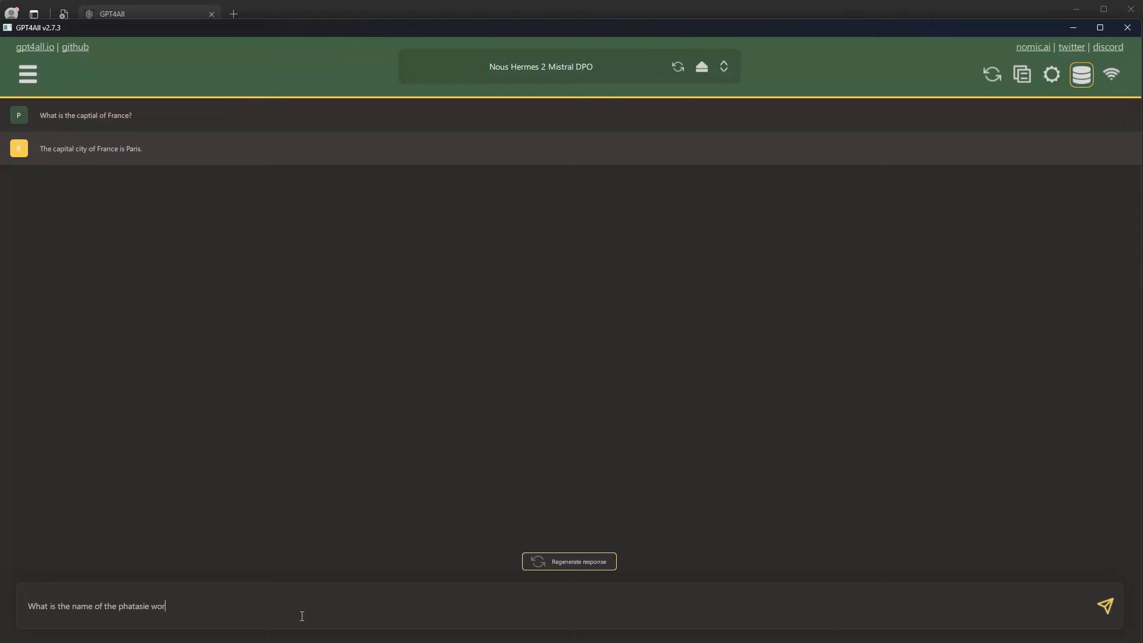
pyautogui.write('ld in the do')
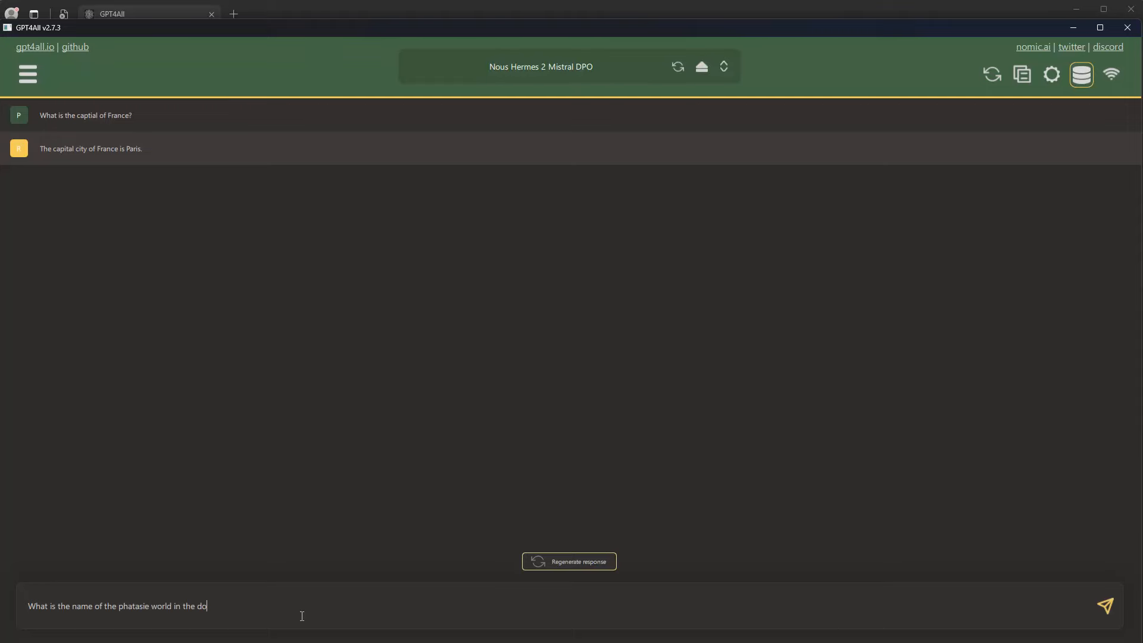
pyautogui.write('cument?')
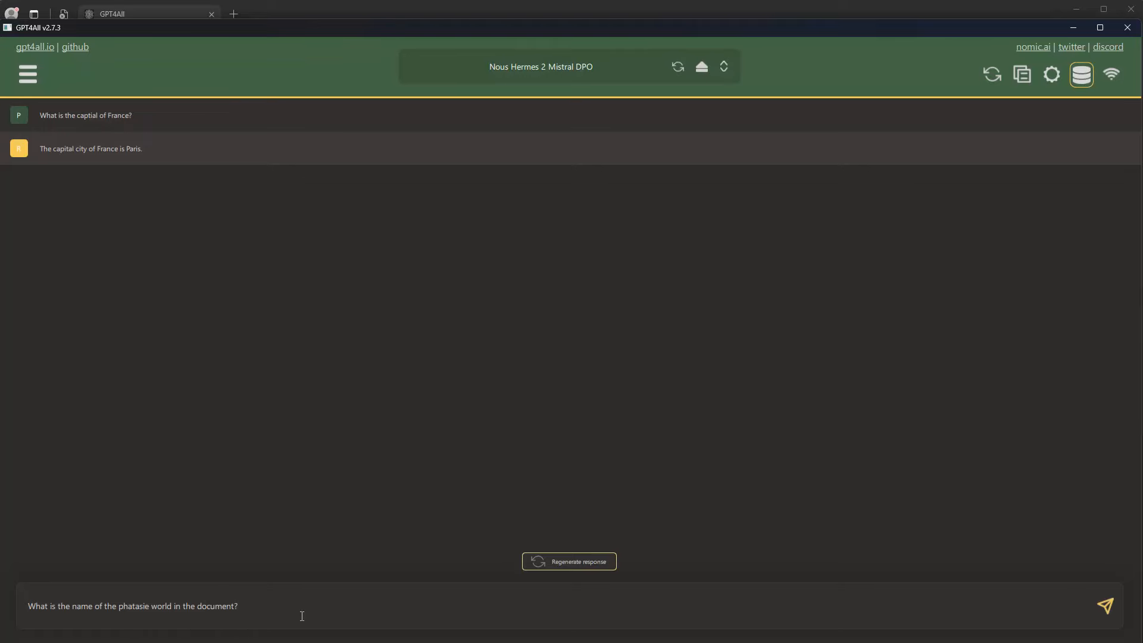
pyautogui.click(1105, 606)
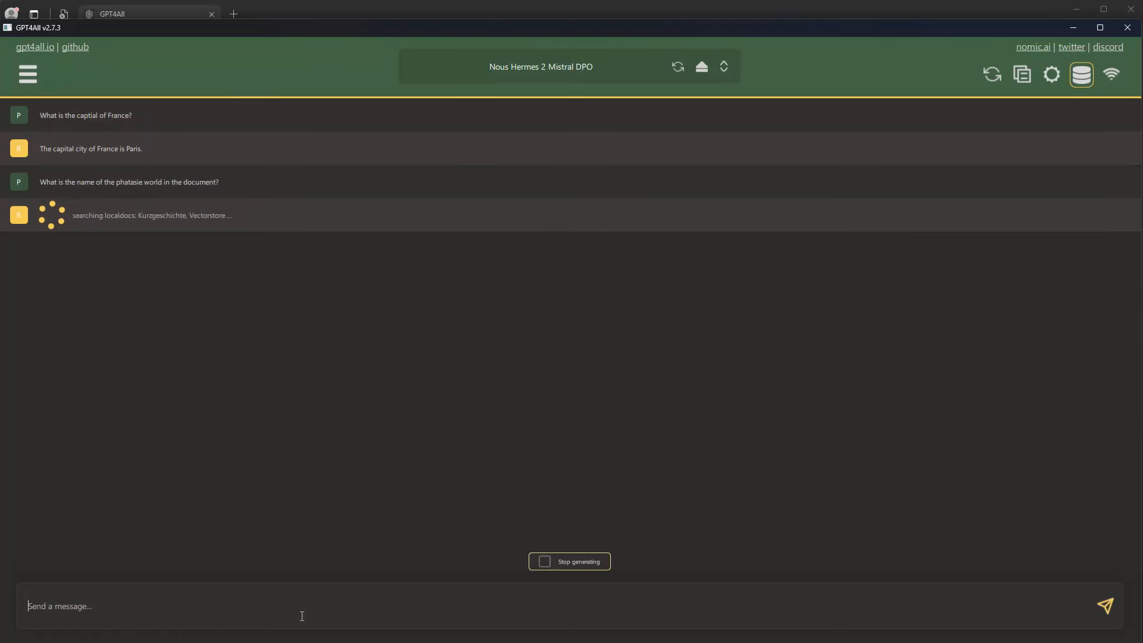